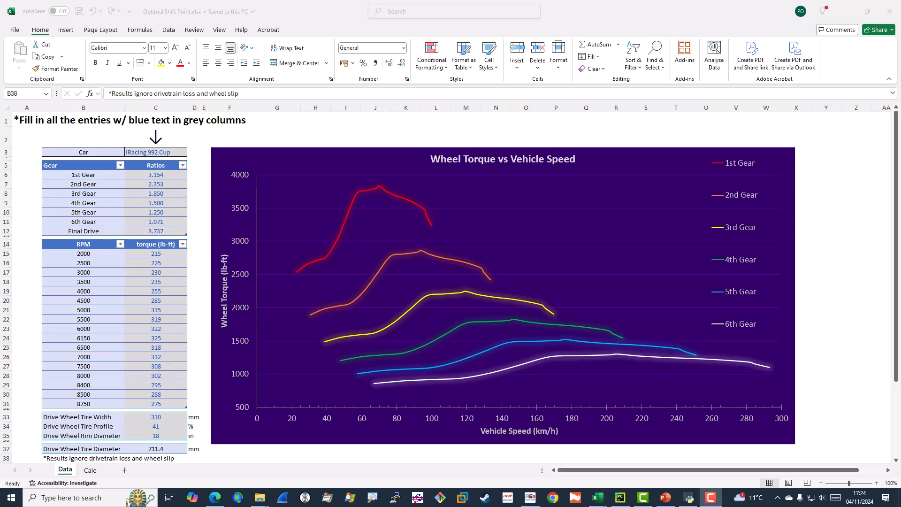
mouse_move(282, 11)
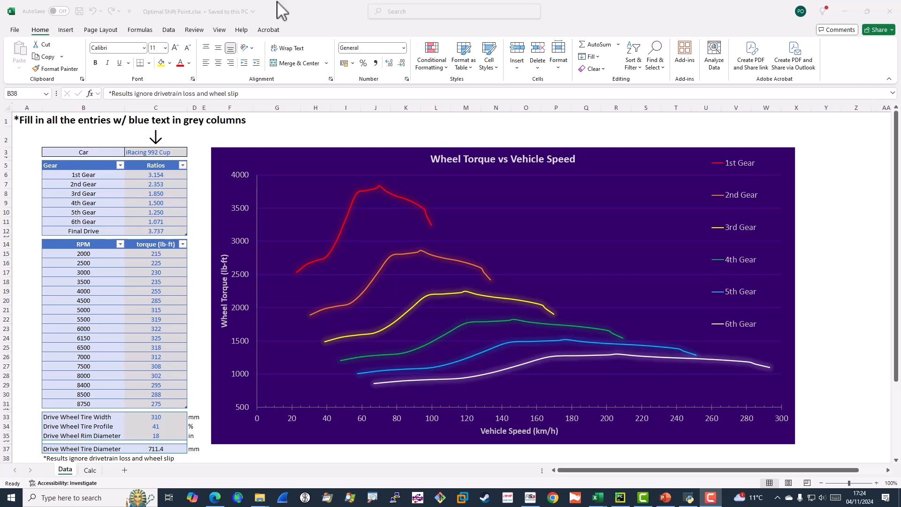
mouse_move(6, 27)
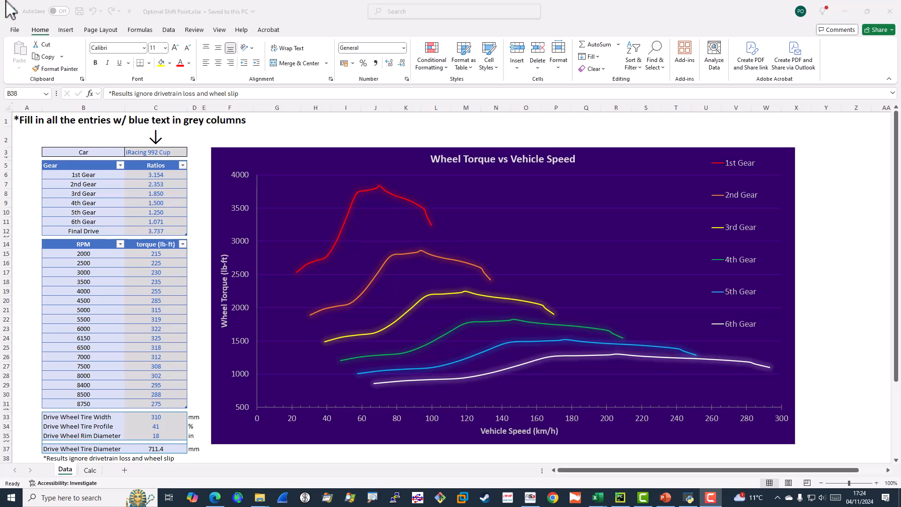
mouse_move(154, 146)
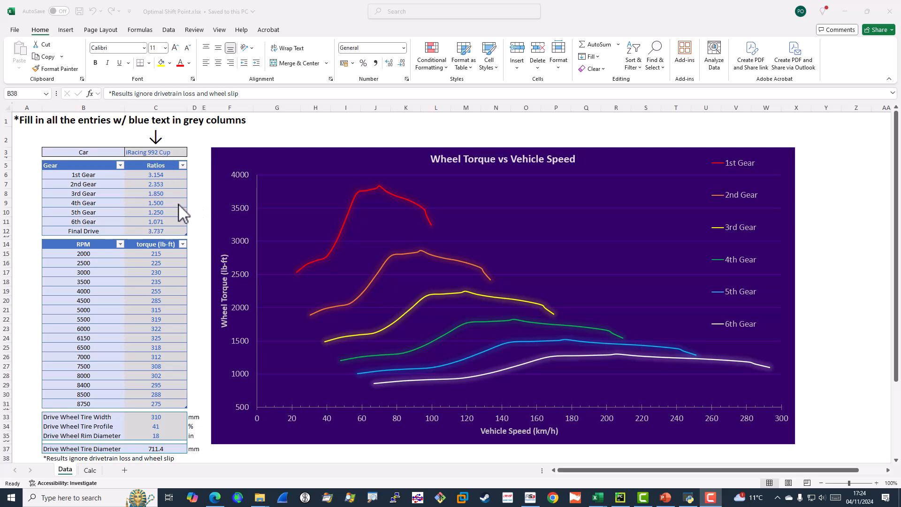
mouse_move(158, 198)
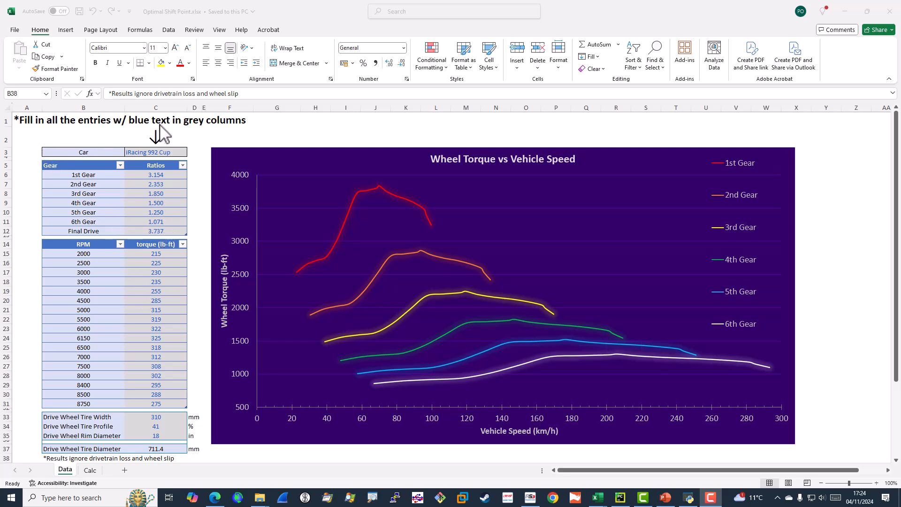
mouse_move(163, 353)
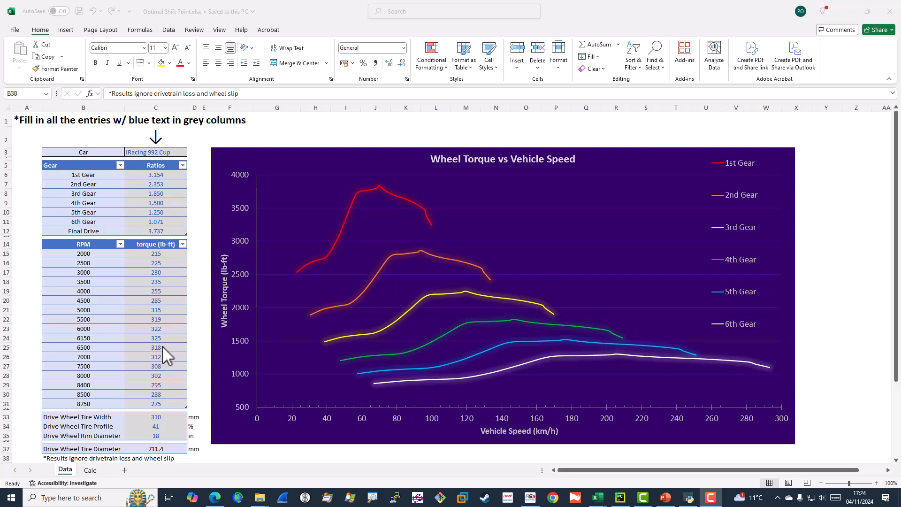
mouse_move(408, 252)
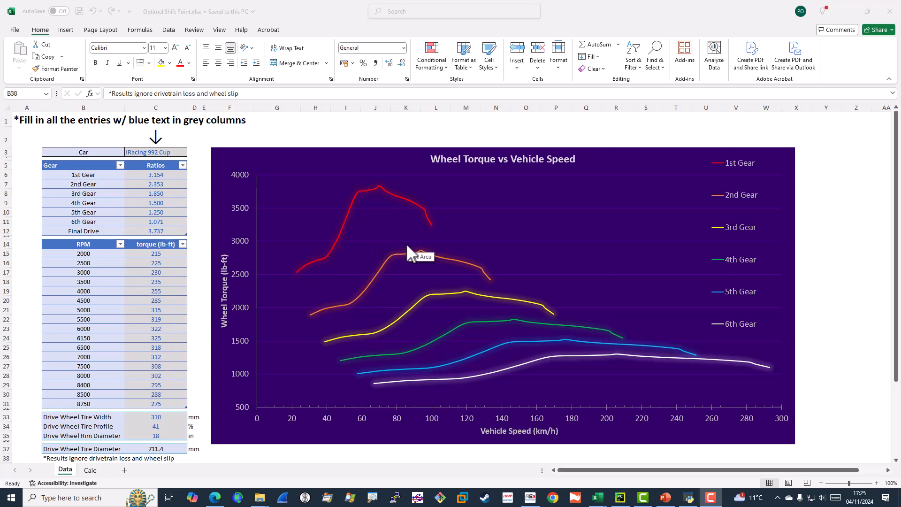
mouse_move(384, 241)
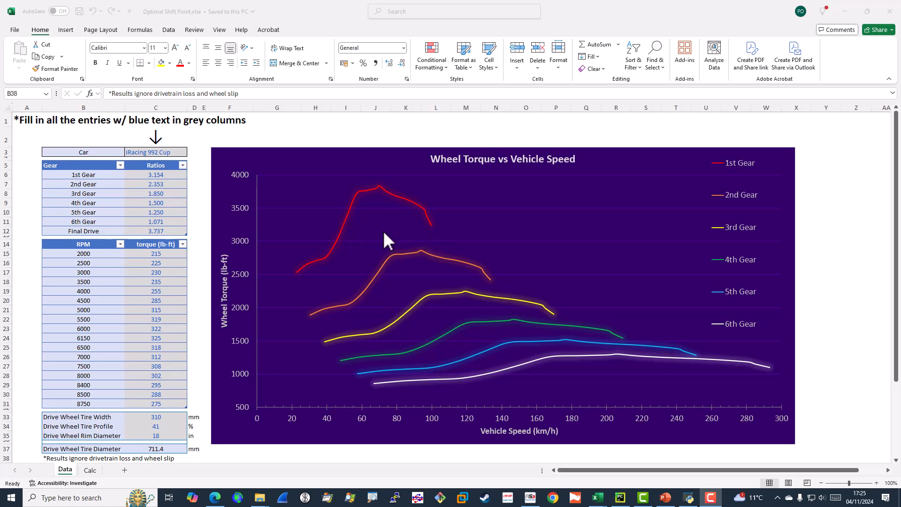
mouse_move(500, 325)
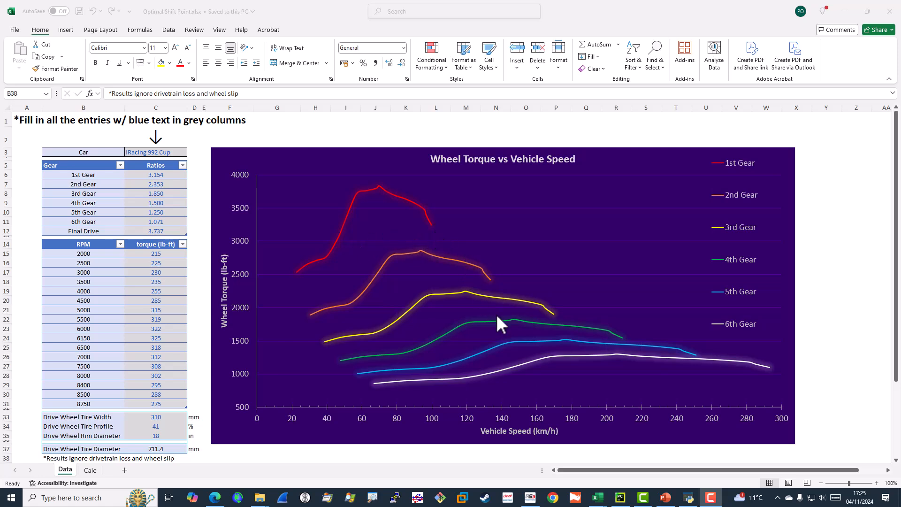
mouse_move(505, 295)
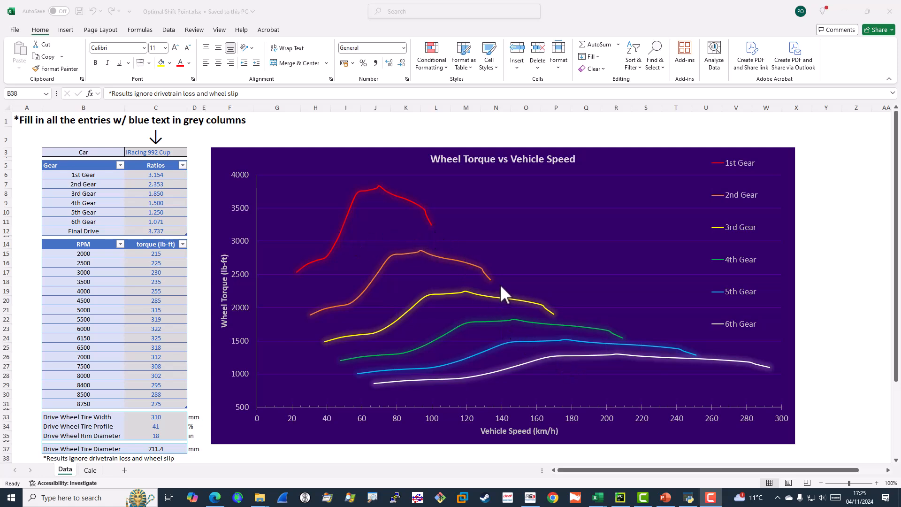
mouse_move(464, 298)
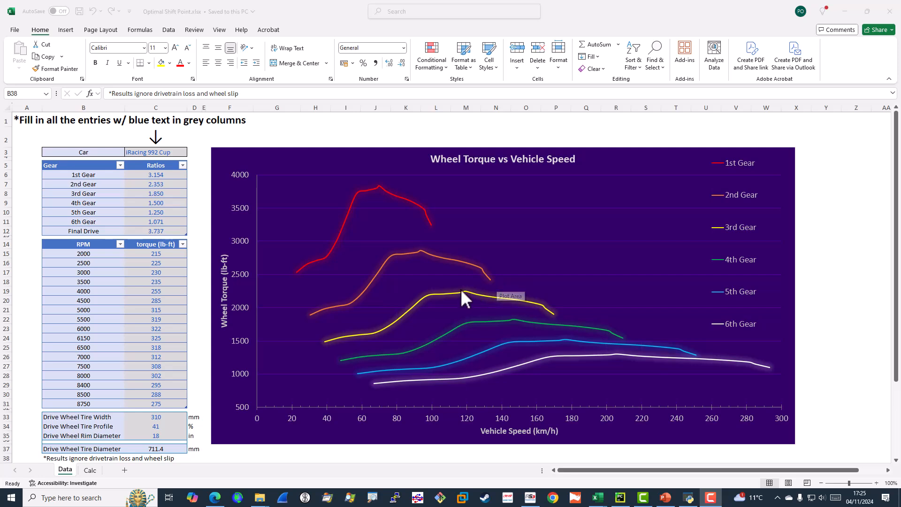
mouse_move(439, 246)
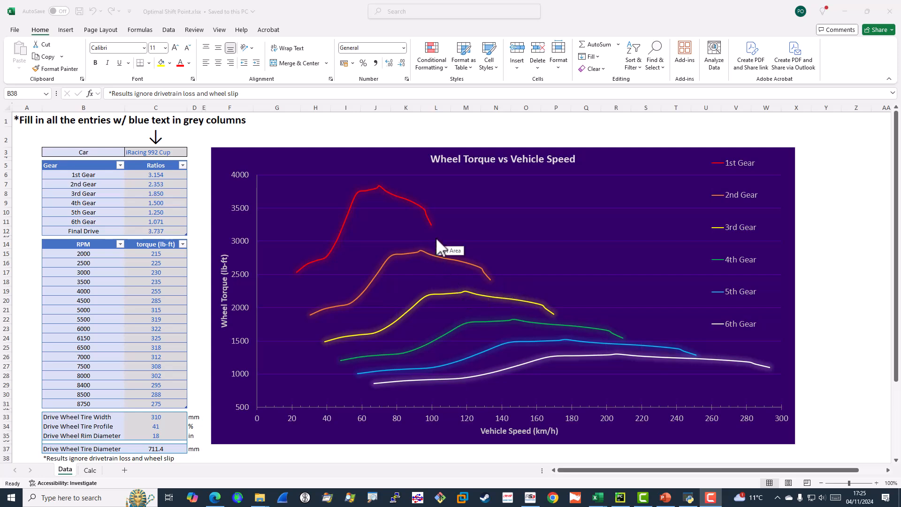
mouse_move(440, 239)
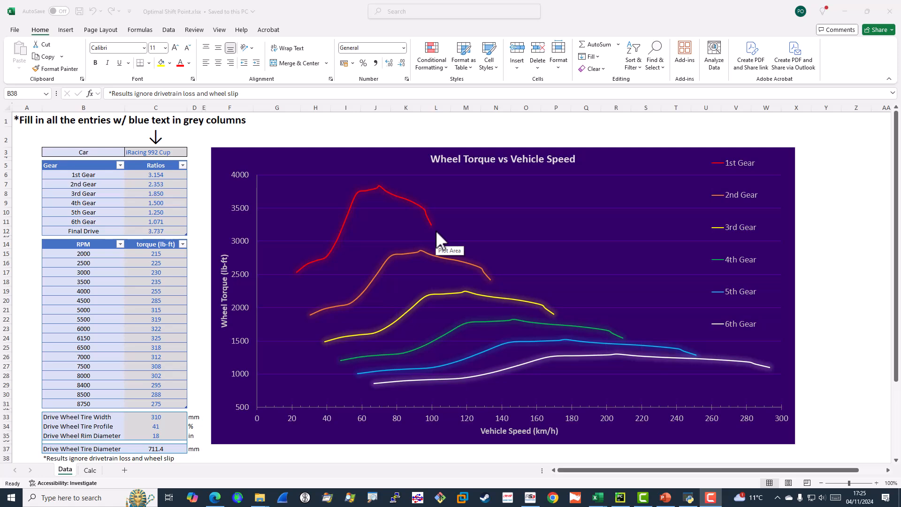
mouse_move(495, 292)
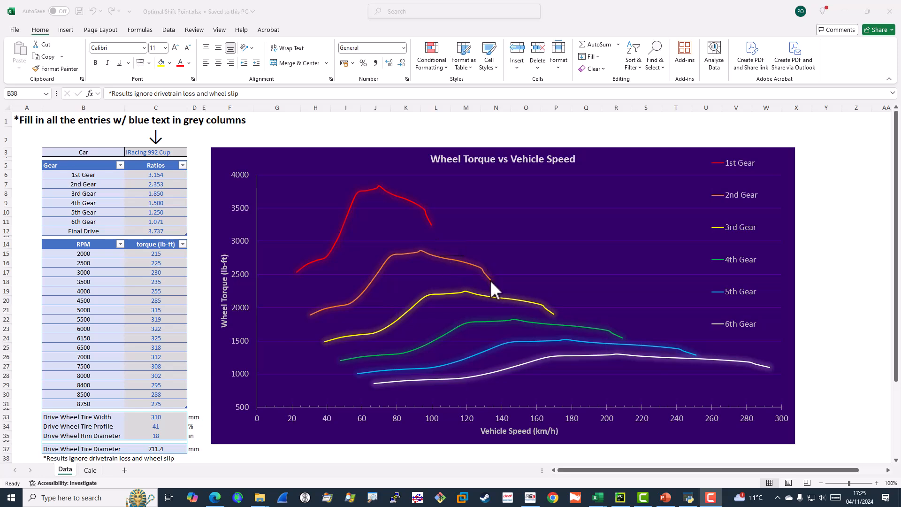
mouse_move(544, 270)
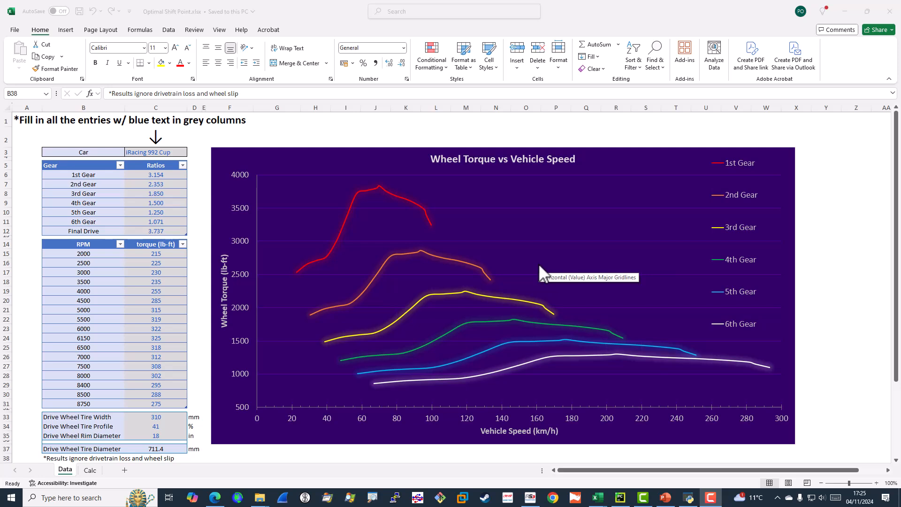
mouse_move(543, 274)
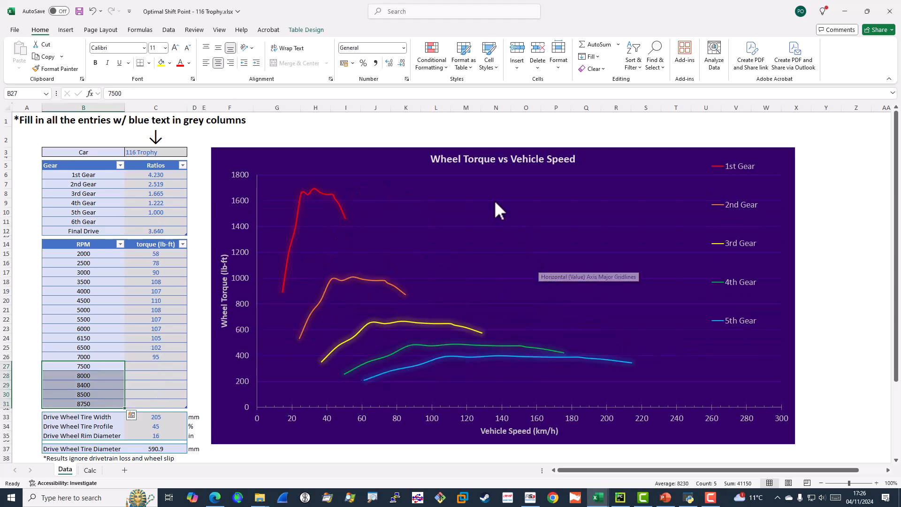
mouse_move(334, 236)
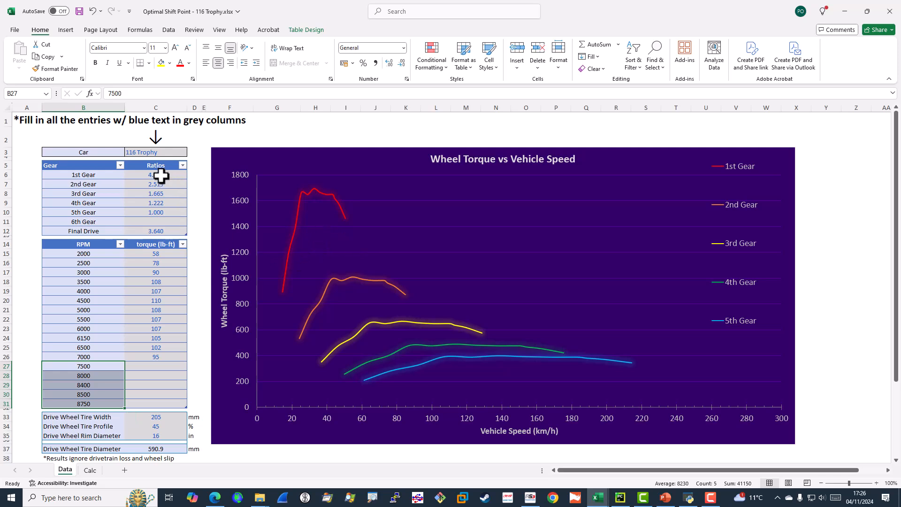
mouse_move(153, 213)
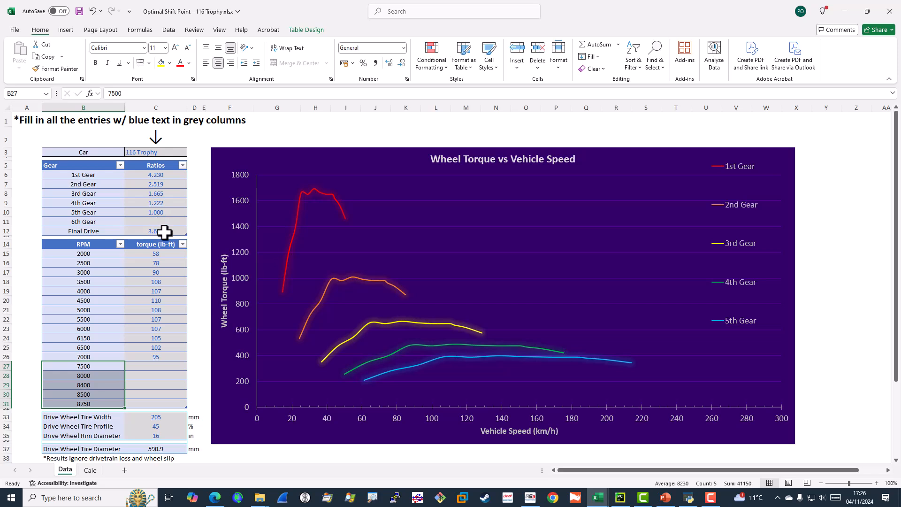
mouse_move(177, 370)
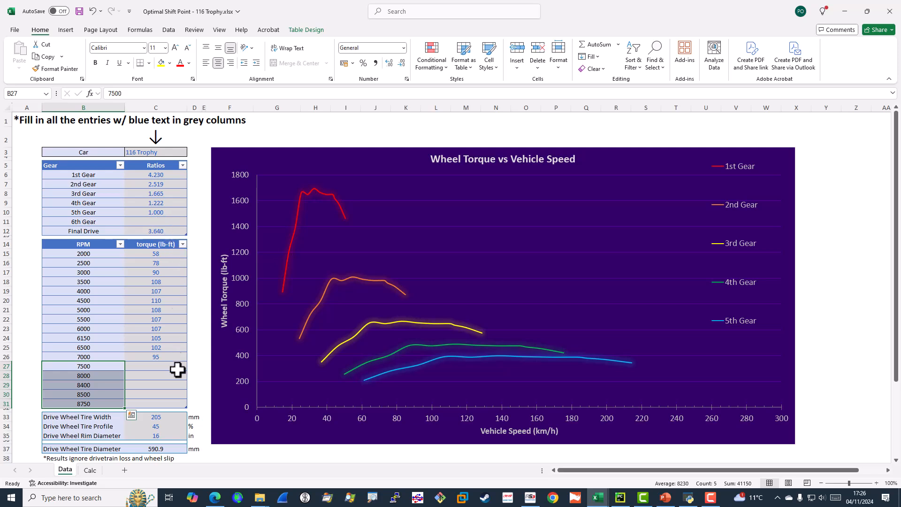
mouse_move(166, 416)
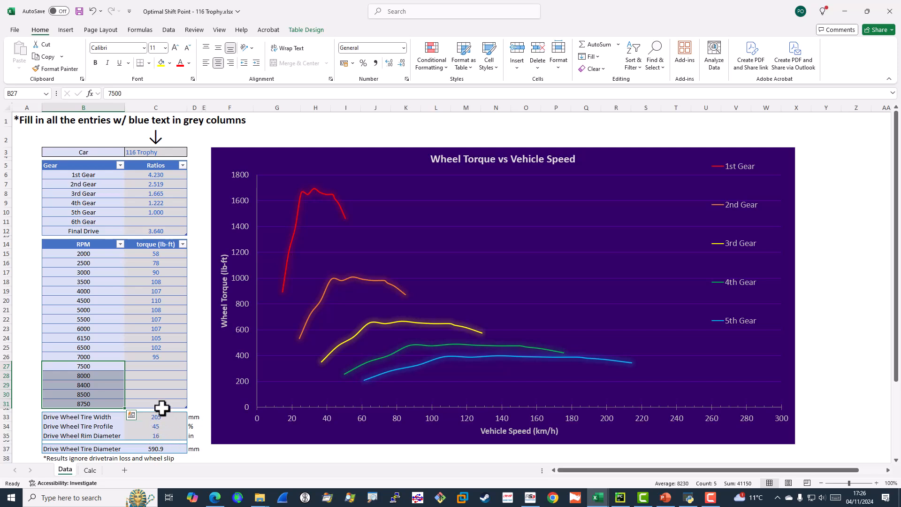
mouse_move(167, 345)
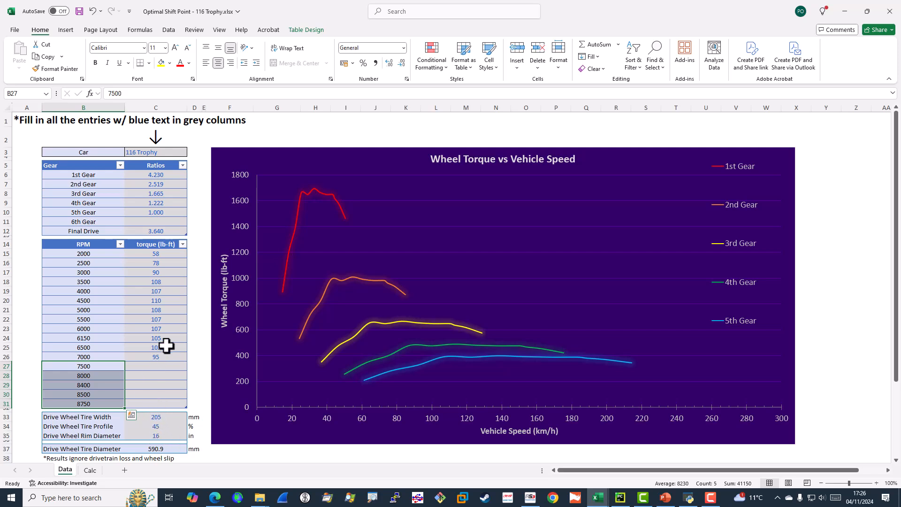
mouse_move(152, 317)
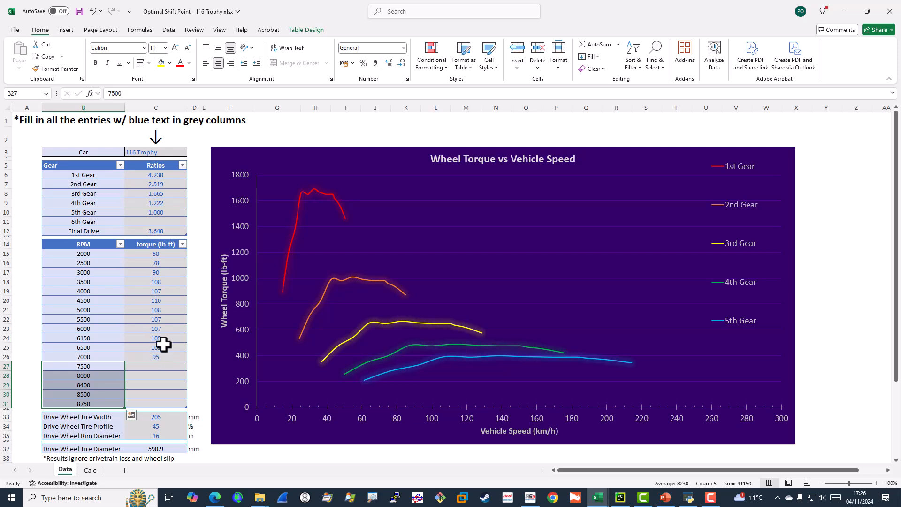
mouse_move(154, 246)
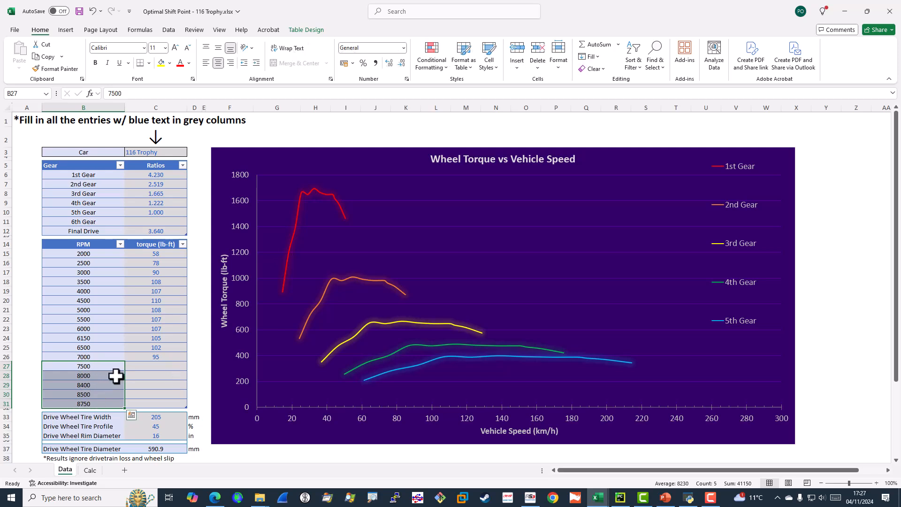
mouse_move(304, 262)
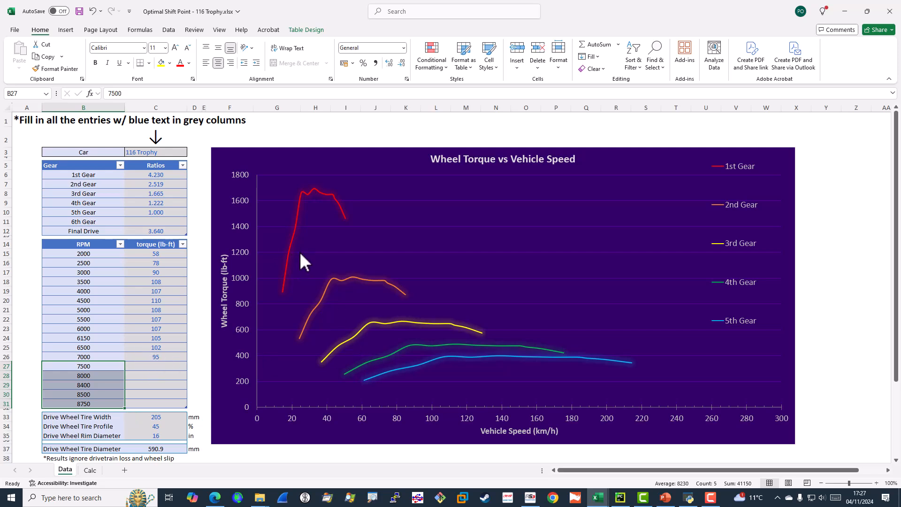
click(304, 262)
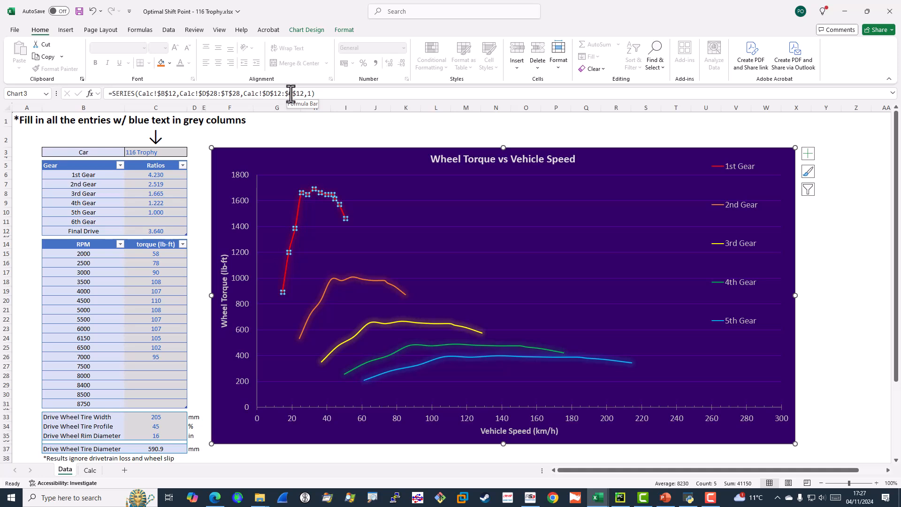
mouse_move(162, 365)
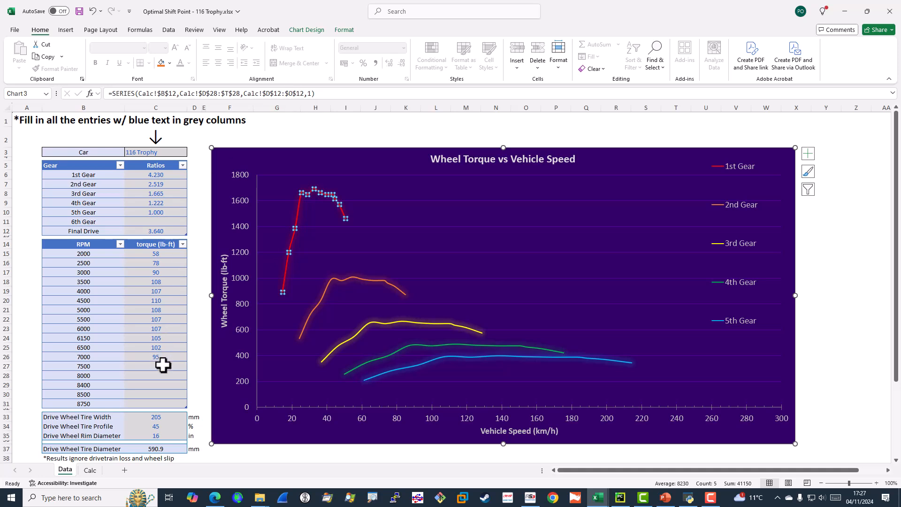
mouse_move(161, 369)
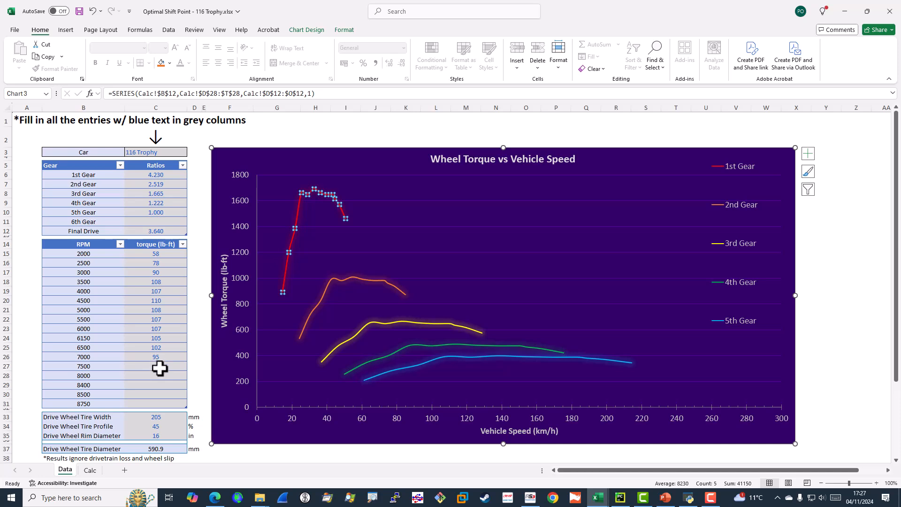
mouse_move(157, 384)
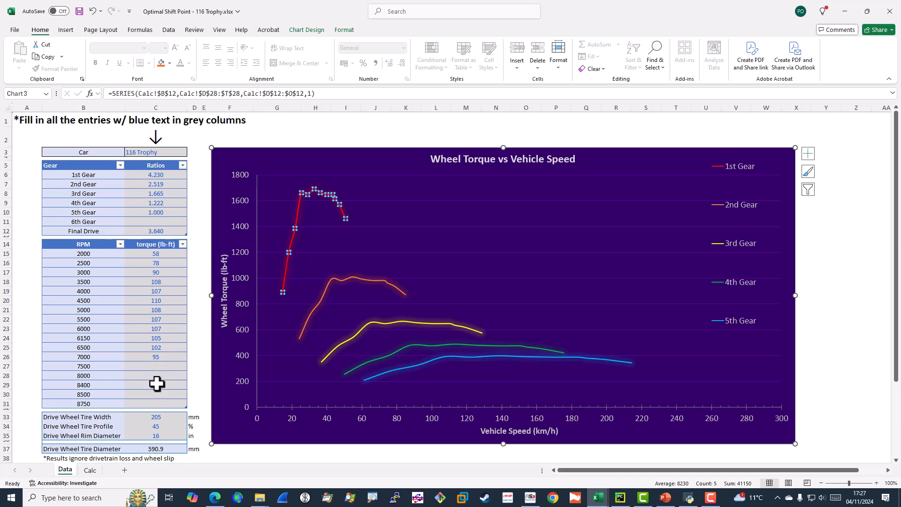
mouse_move(301, 112)
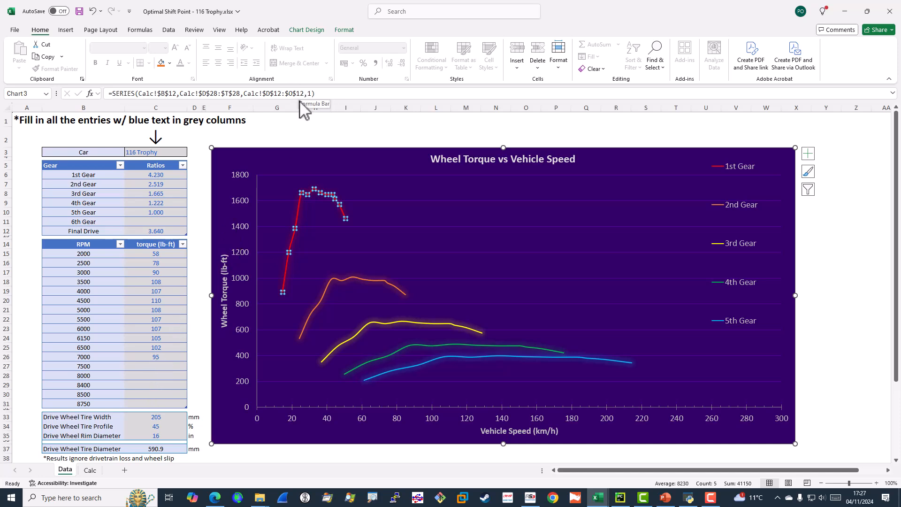
mouse_move(350, 287)
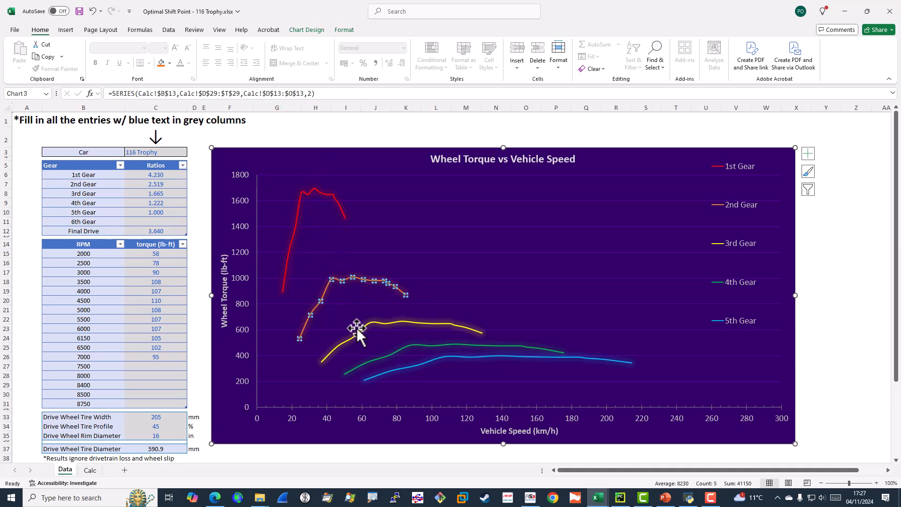
Select the 3rd Gear curve, then bring up the series options for the 1st Gear curve
click(359, 325)
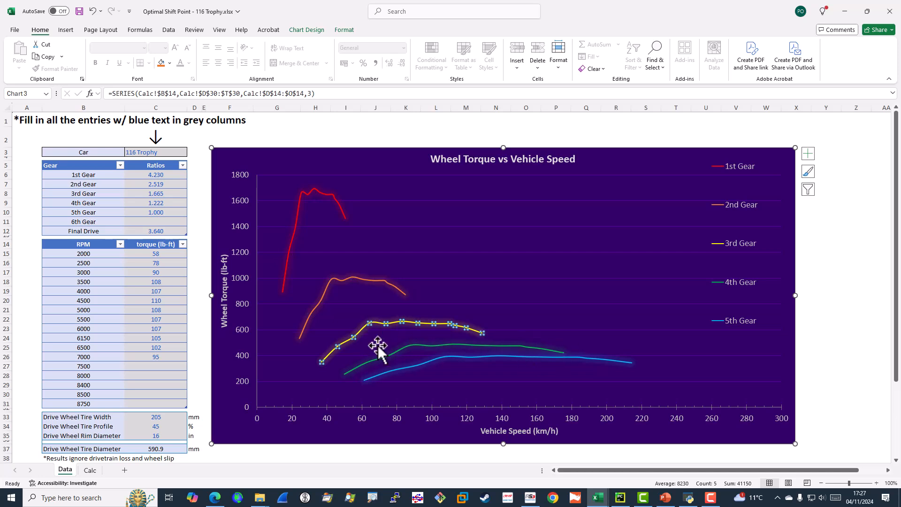
mouse_move(379, 353)
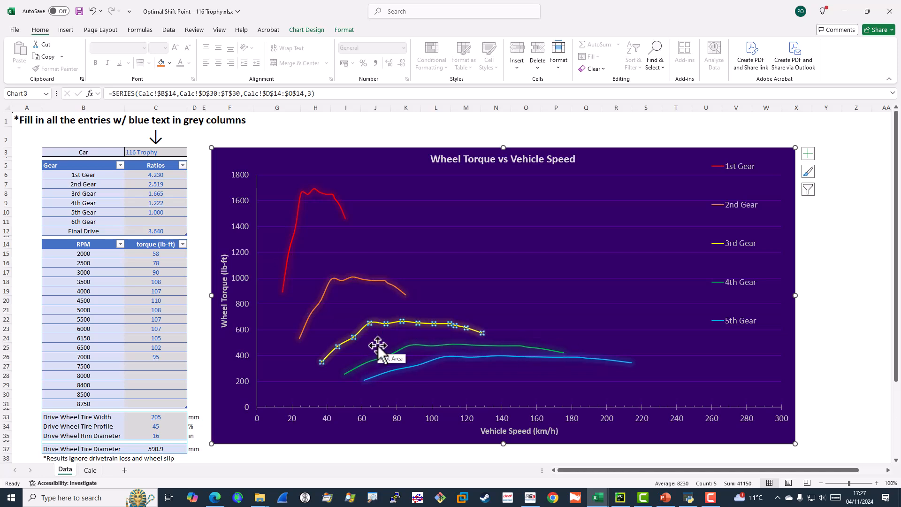
mouse_move(417, 301)
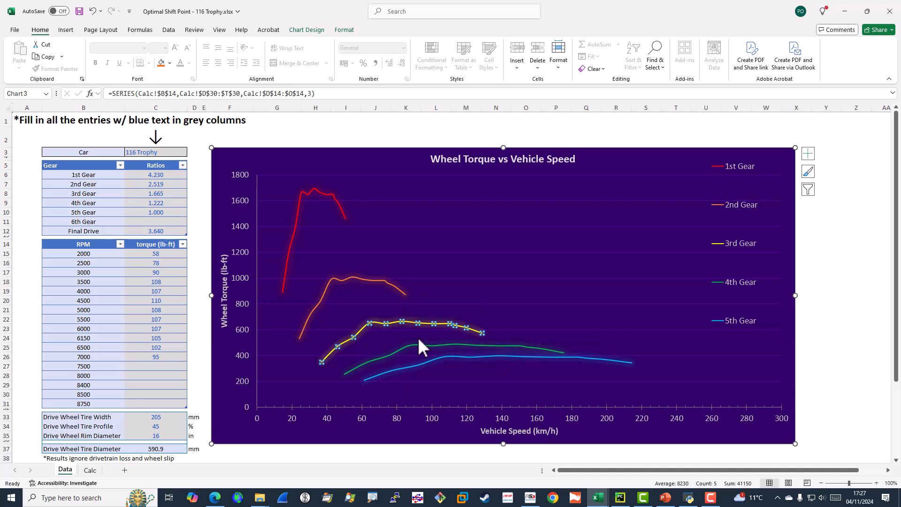
mouse_move(485, 354)
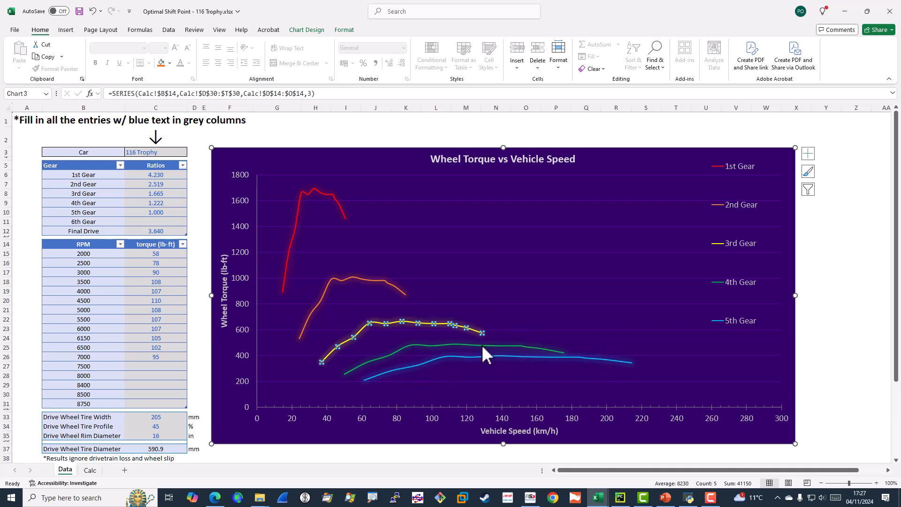
mouse_move(495, 316)
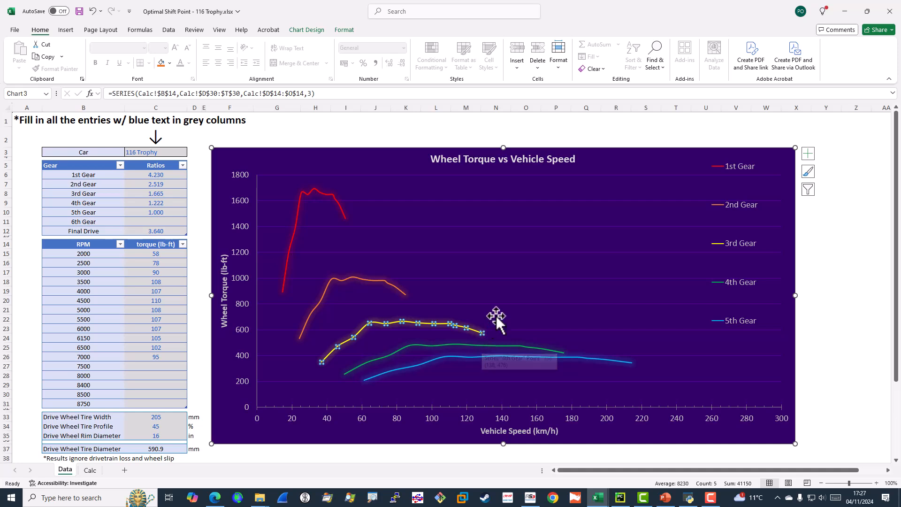
mouse_move(203, 349)
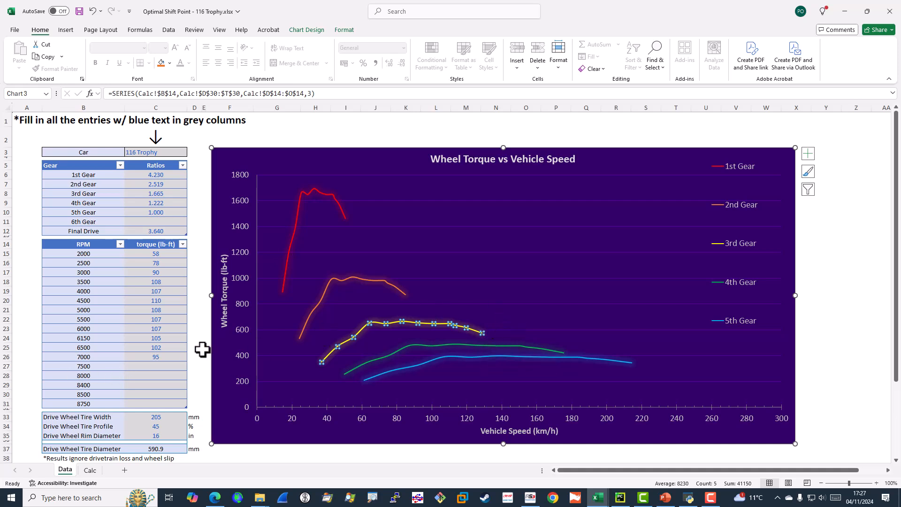
mouse_move(139, 221)
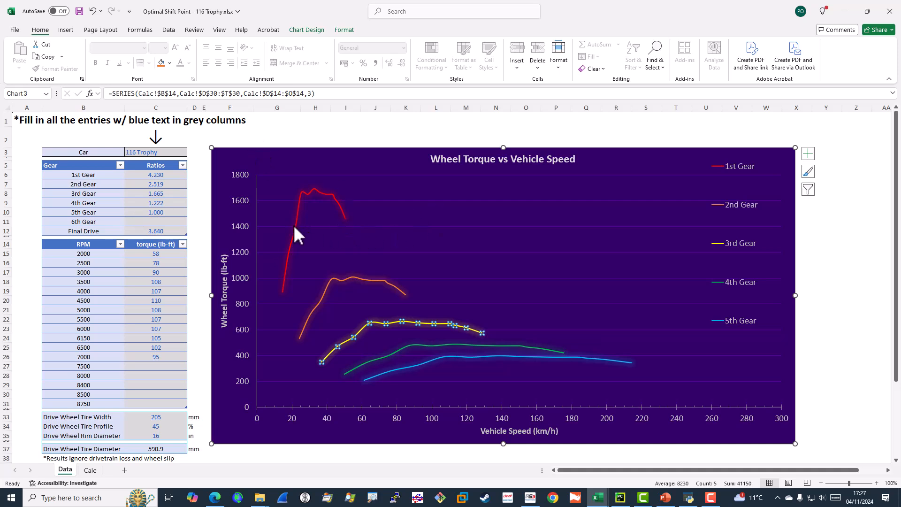
mouse_move(297, 230)
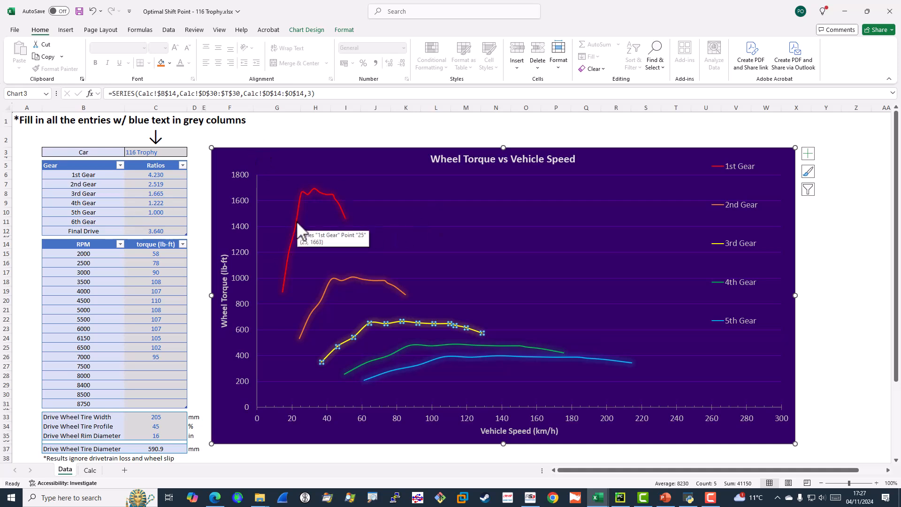
right_click(298, 230)
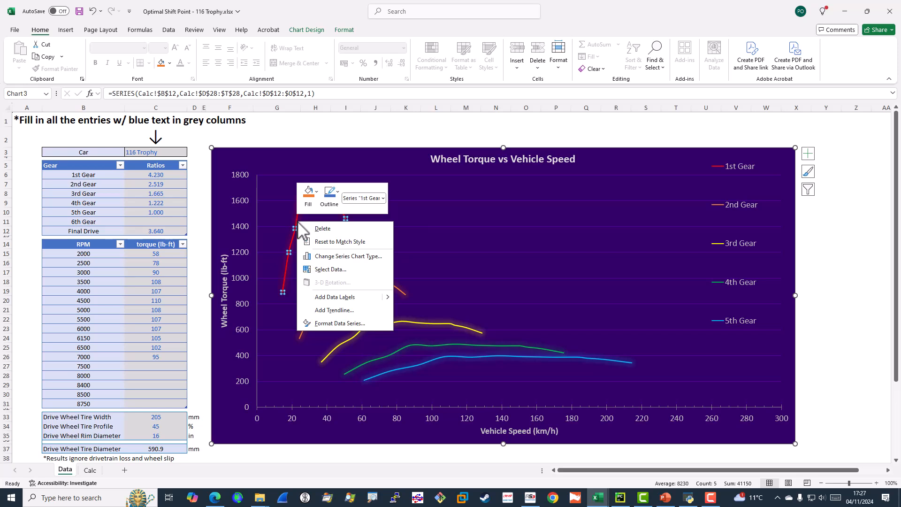
click(330, 269)
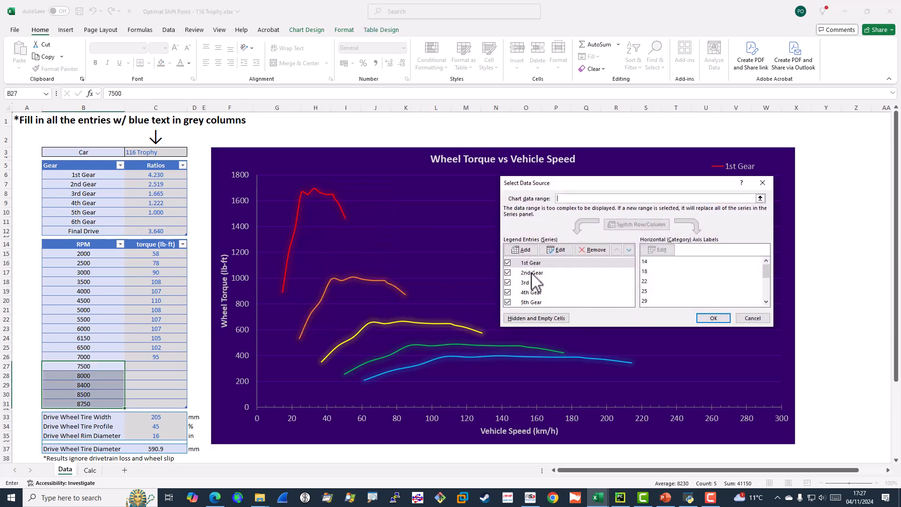
mouse_move(534, 309)
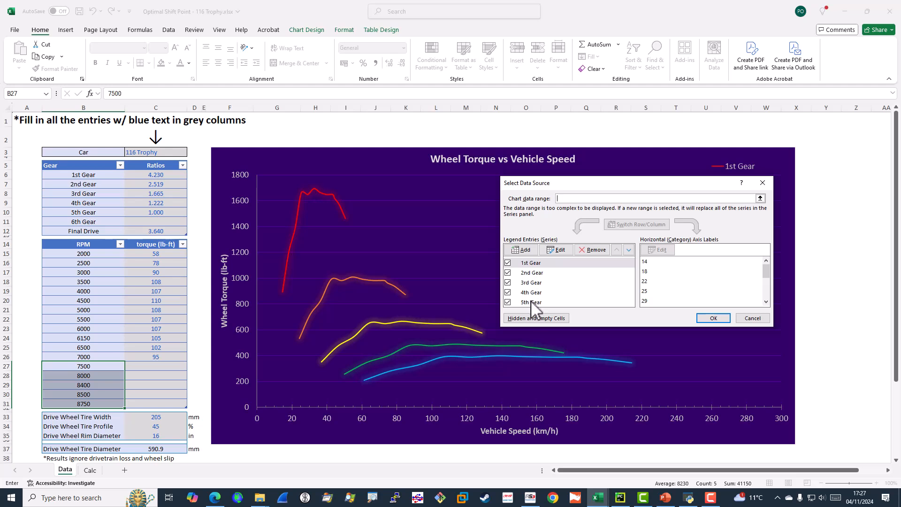
click(531, 301)
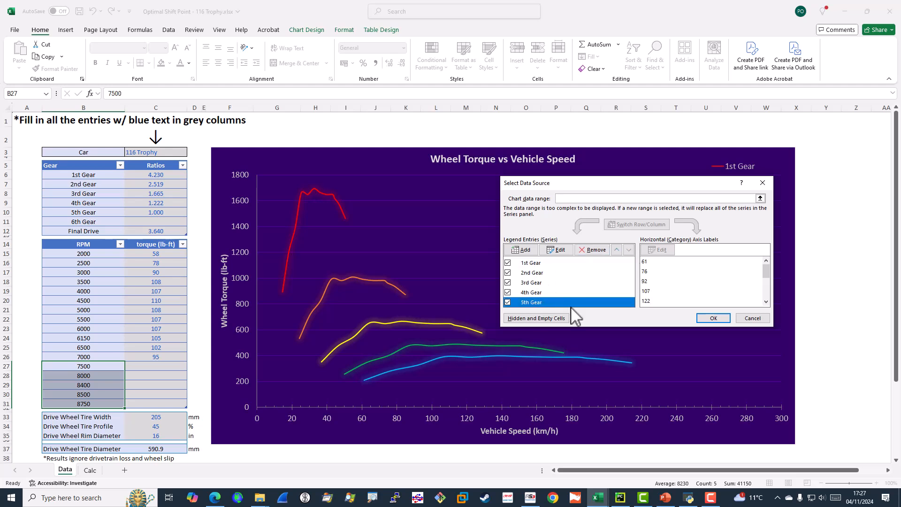
mouse_move(751, 318)
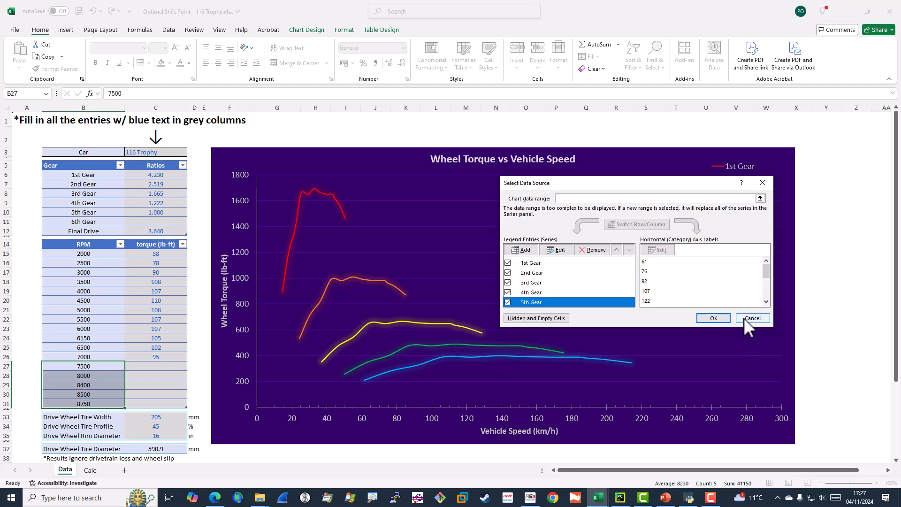
click(712, 318)
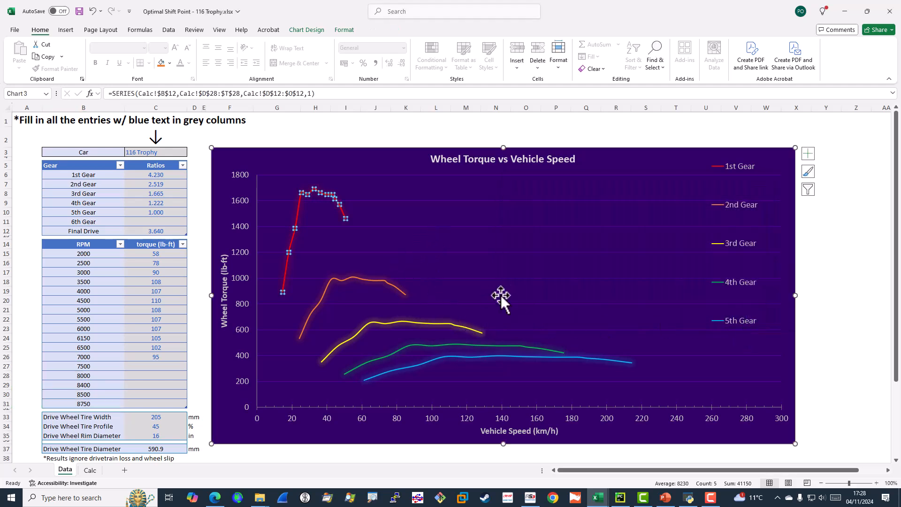
mouse_move(515, 345)
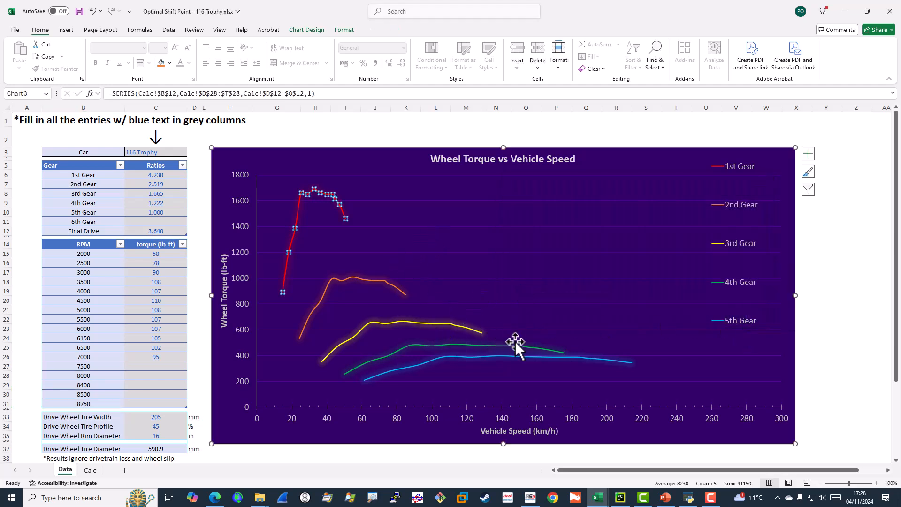
mouse_move(436, 339)
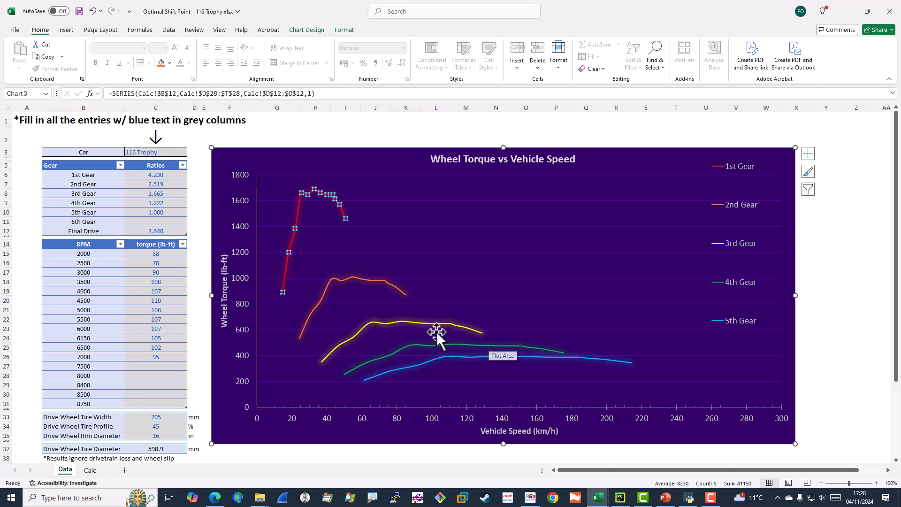
mouse_move(454, 332)
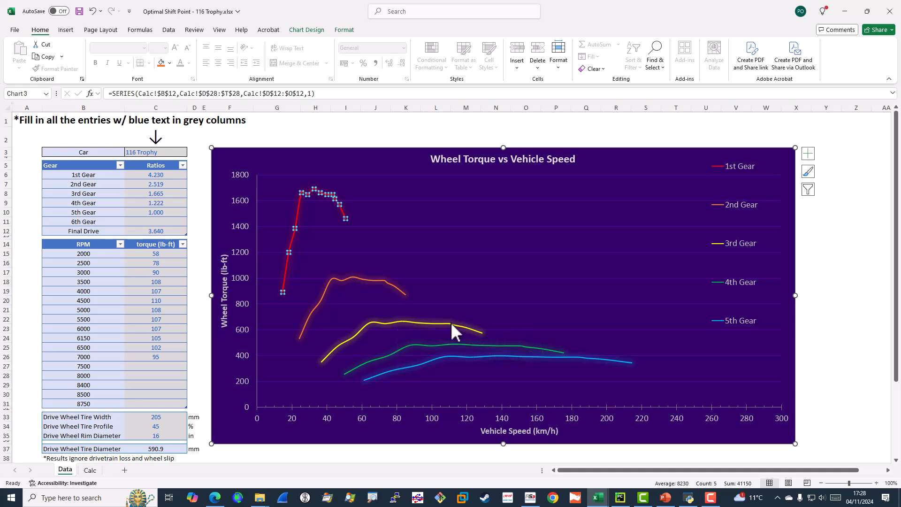
mouse_move(454, 354)
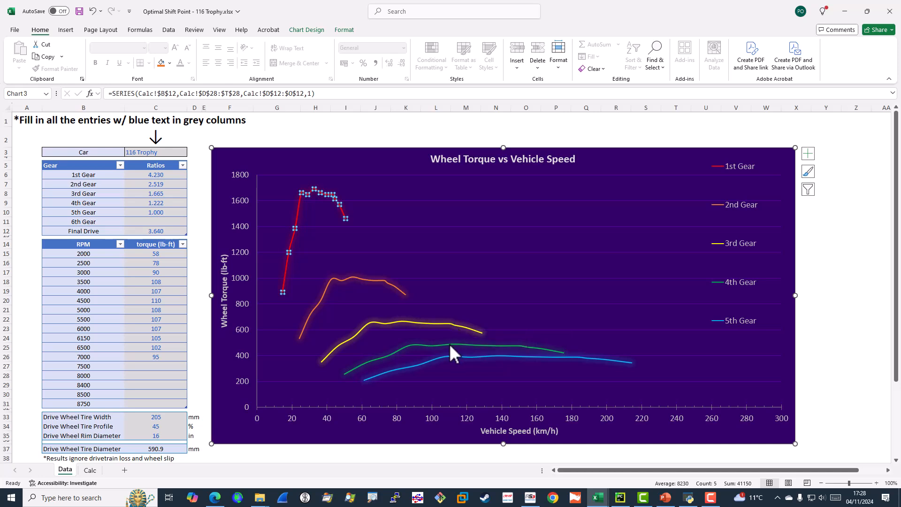
mouse_move(505, 349)
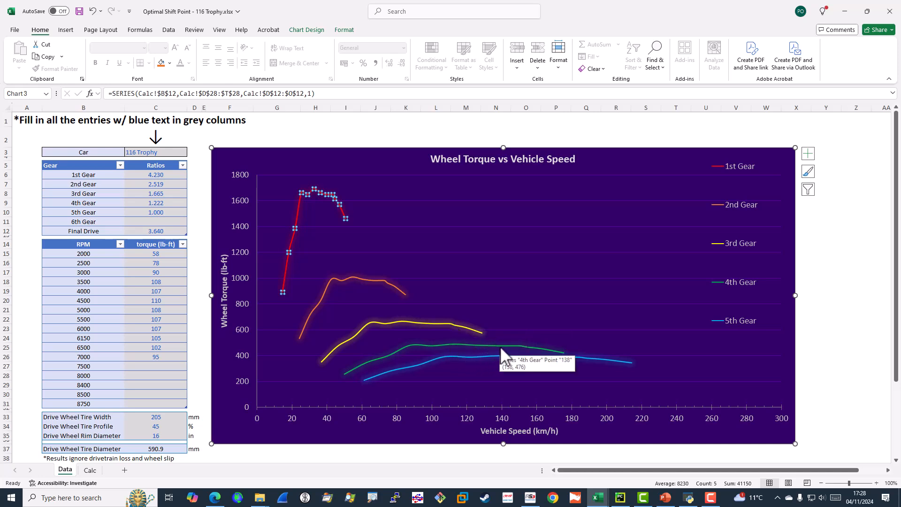
mouse_move(501, 347)
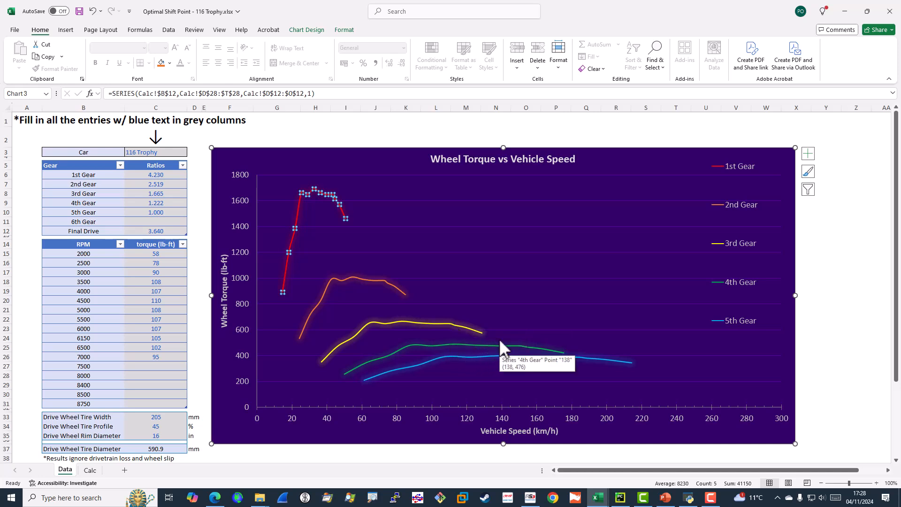
mouse_move(347, 252)
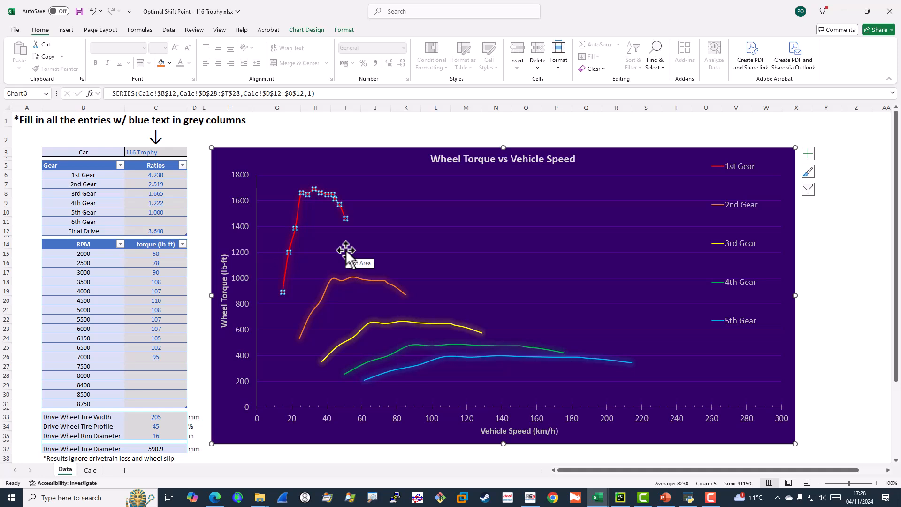
mouse_move(356, 238)
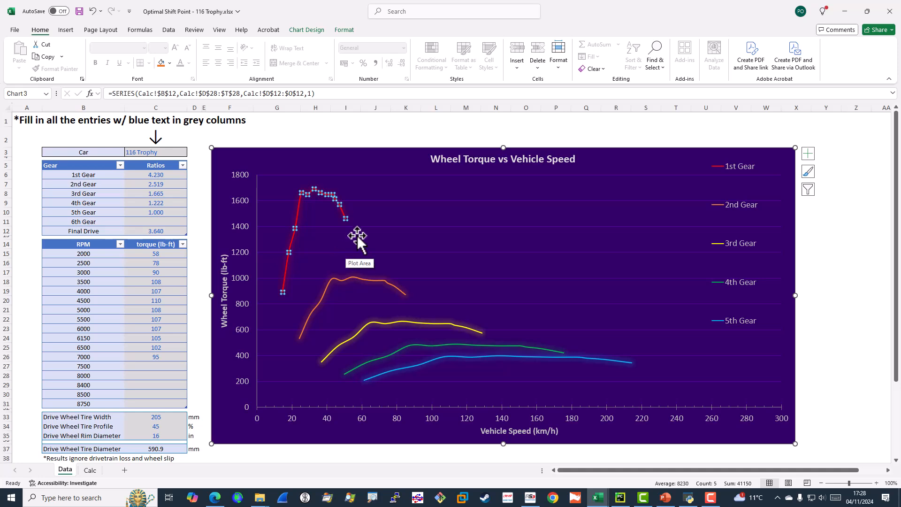
mouse_move(344, 482)
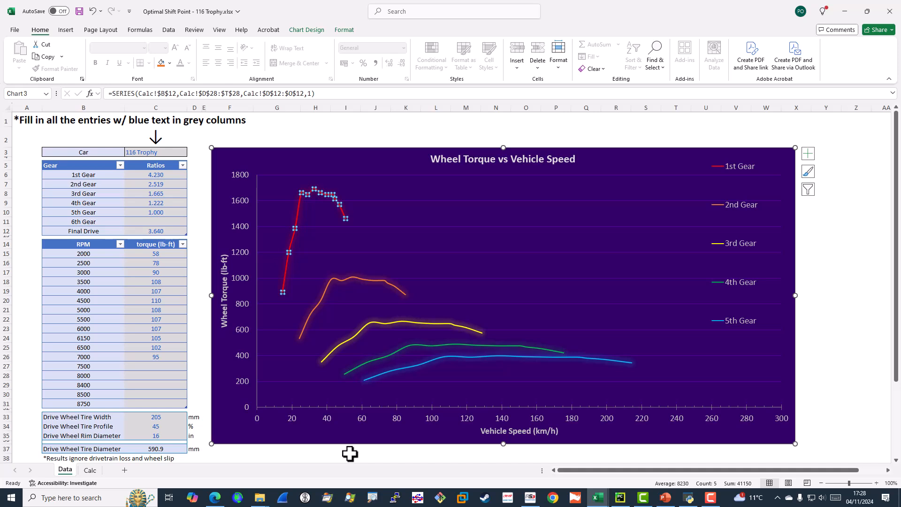
mouse_move(620, 345)
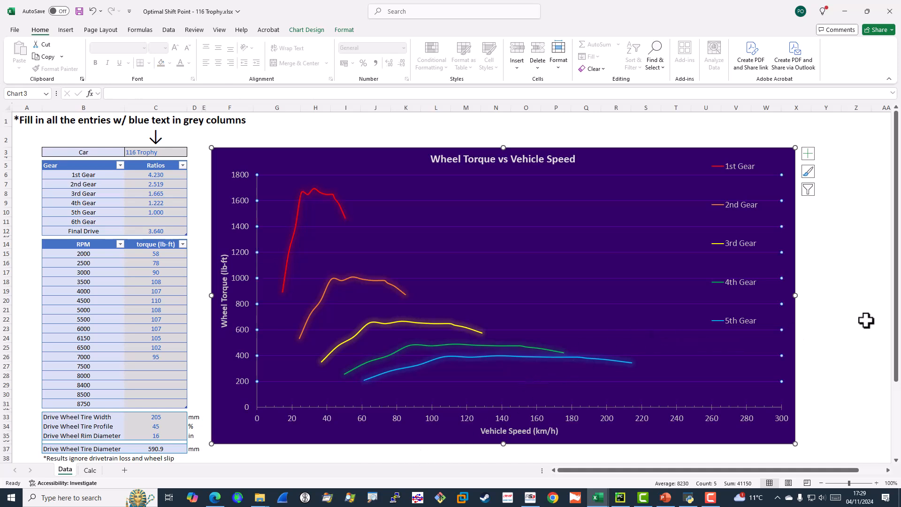
mouse_move(861, 324)
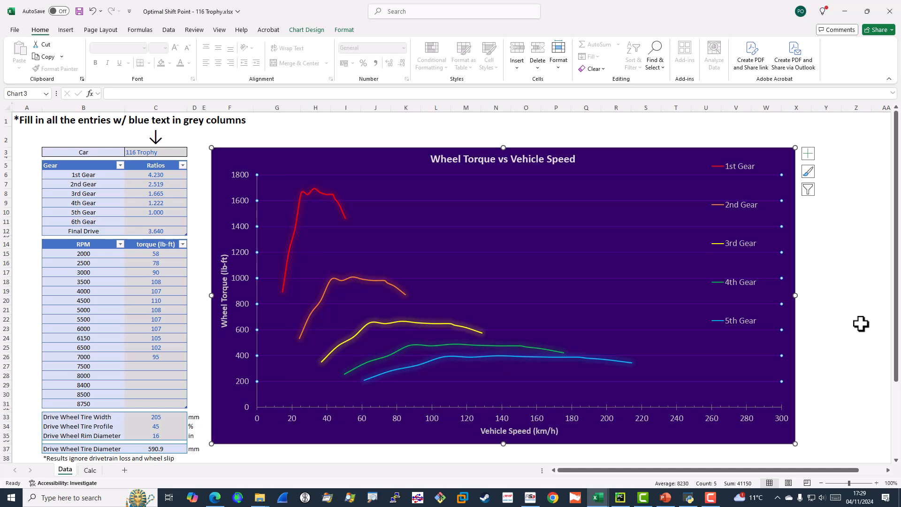